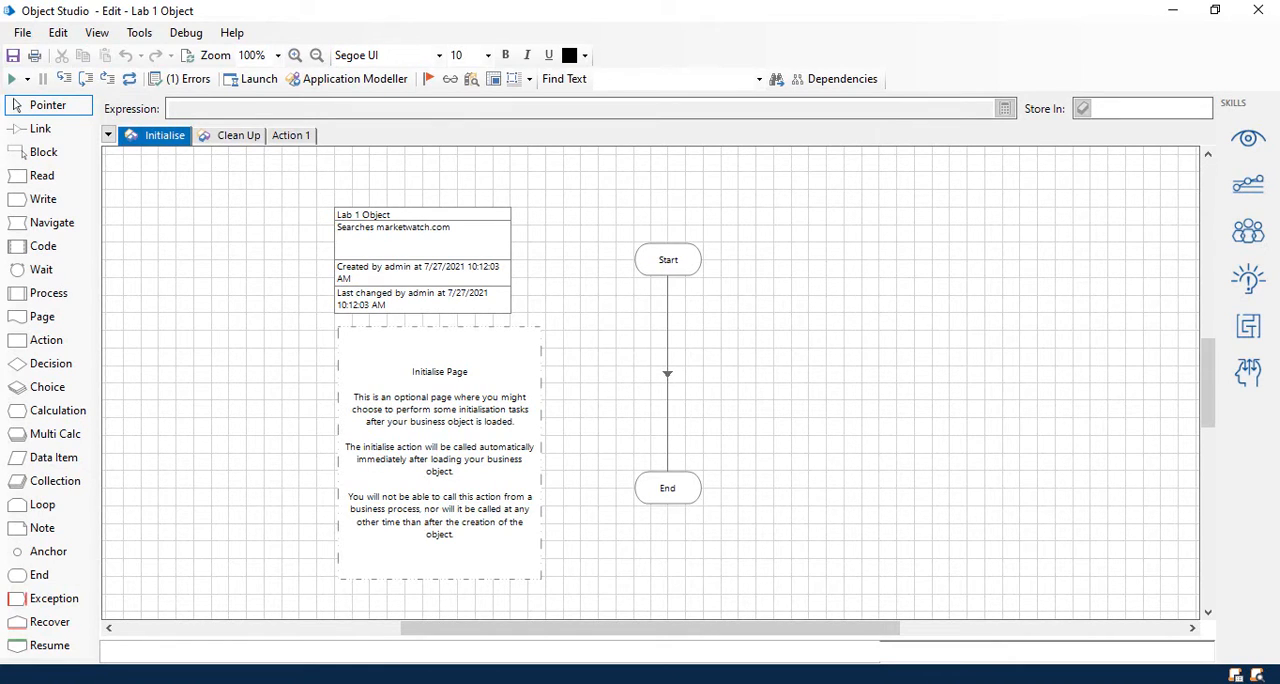
mouse_move(910, 312)
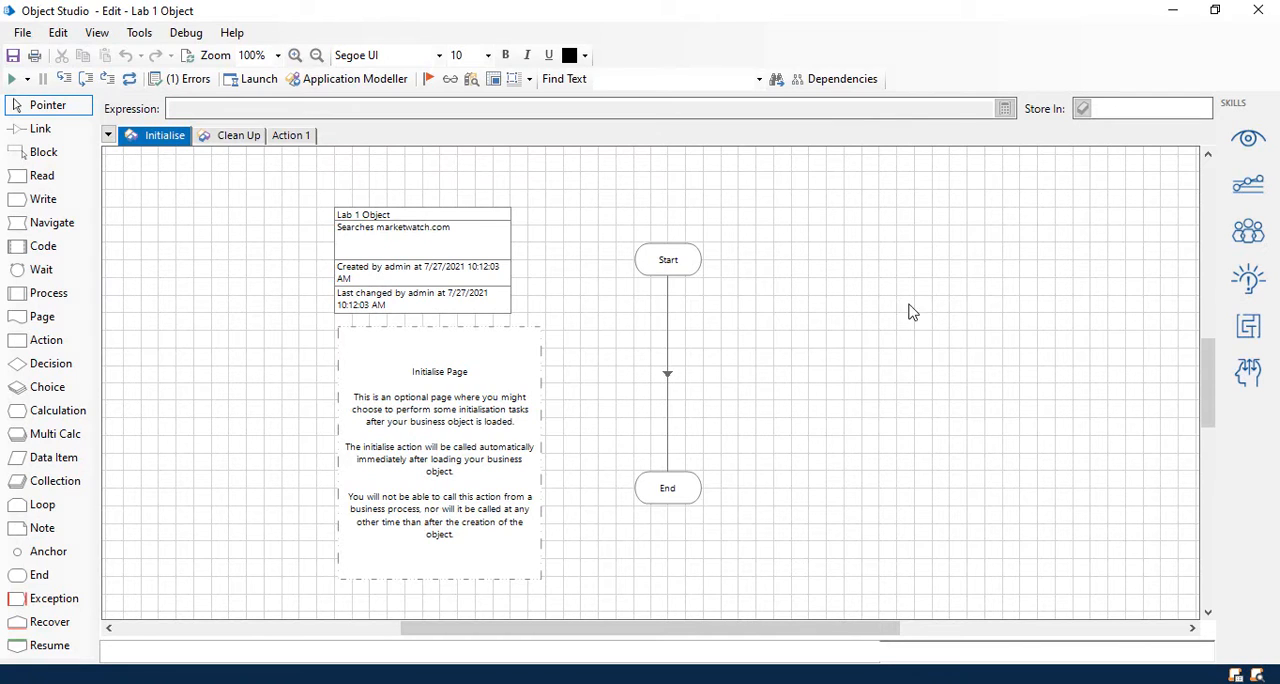
Step: Start the Application Modeller wizard to define a new application model for Lab 1 Object
left_click(290, 136)
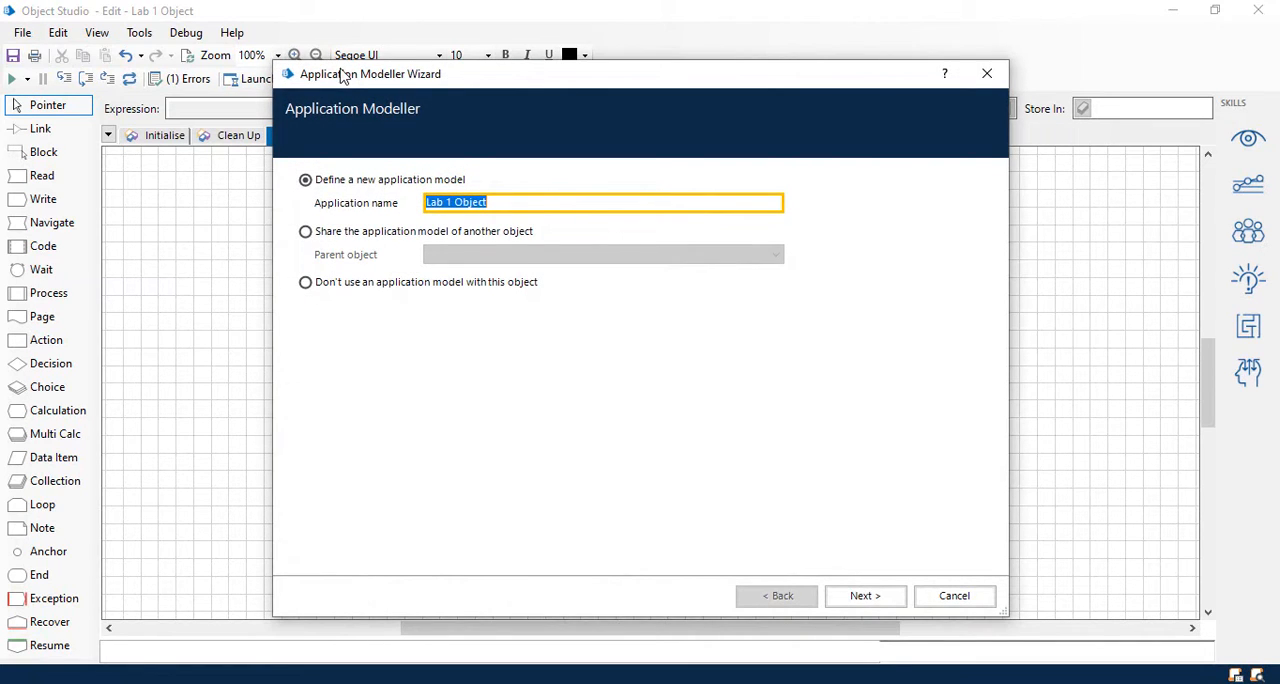
Step: Accept the Lab 1 Object model name and advance to the application-type page
left_click(864, 596)
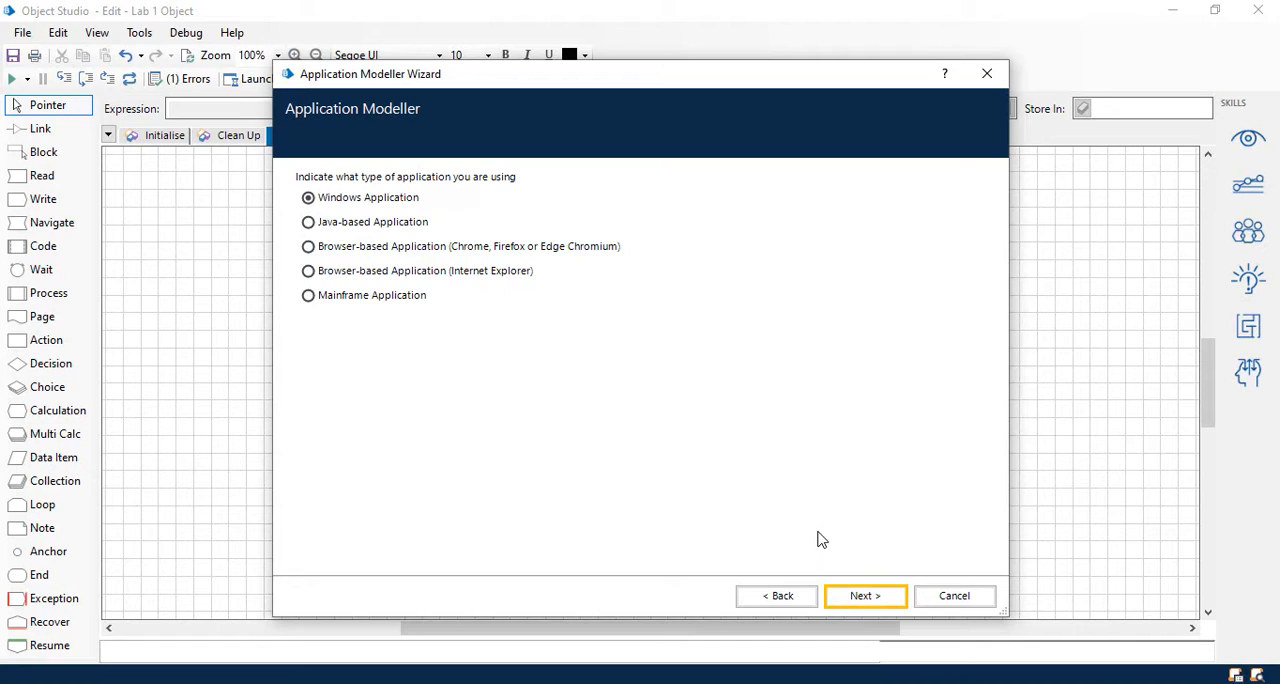
left_click(308, 246)
type("https://www.marketwatch.com/search")
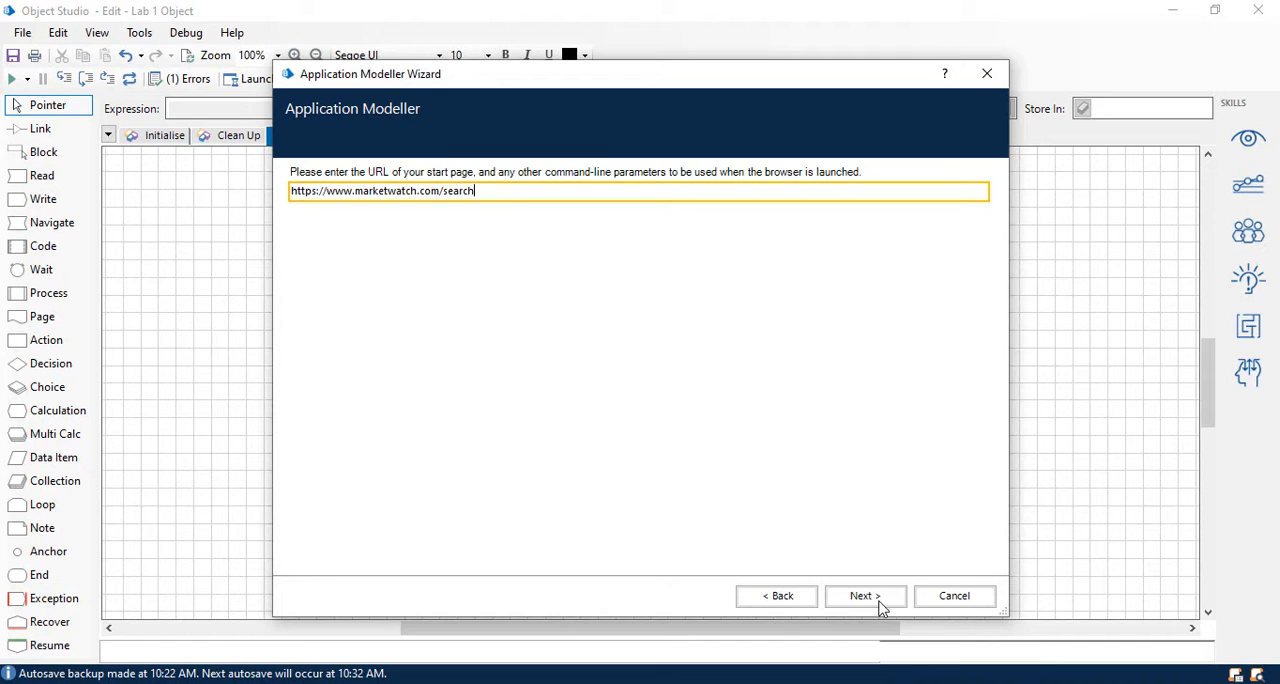
Step: Confirm the MarketWatch start page address and select Element1 in the marketwatch.com model
left_click(860, 596)
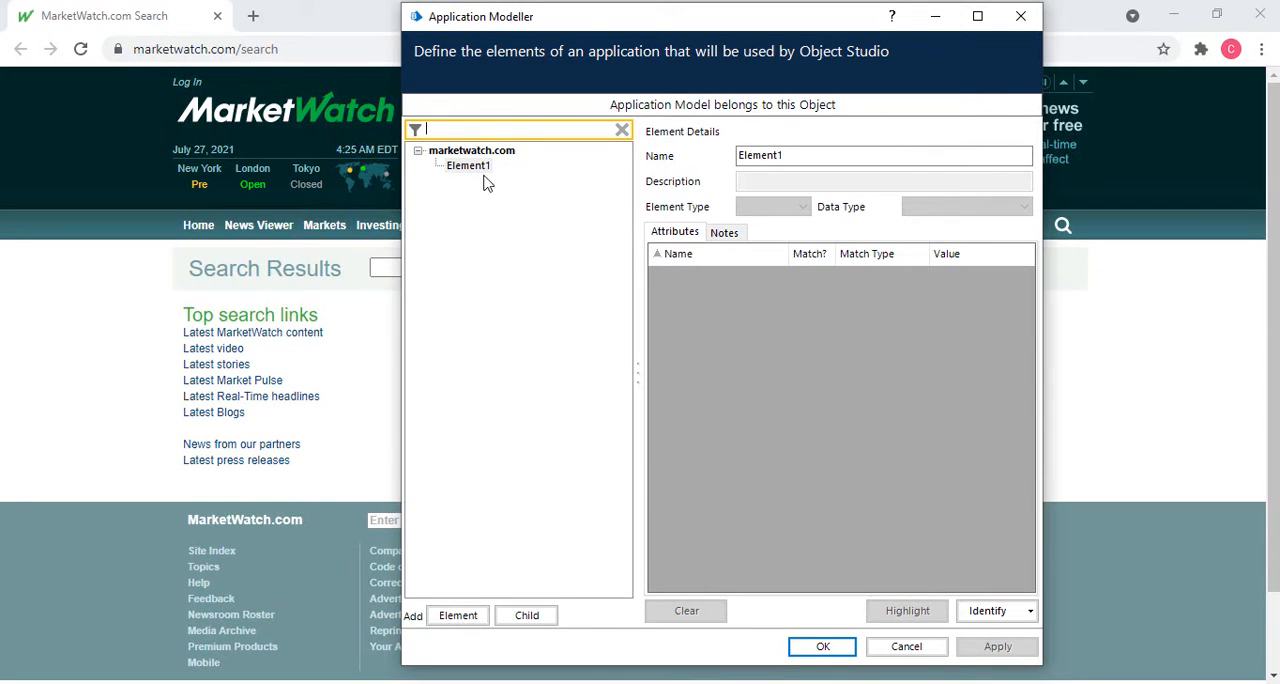
left_click(468, 164)
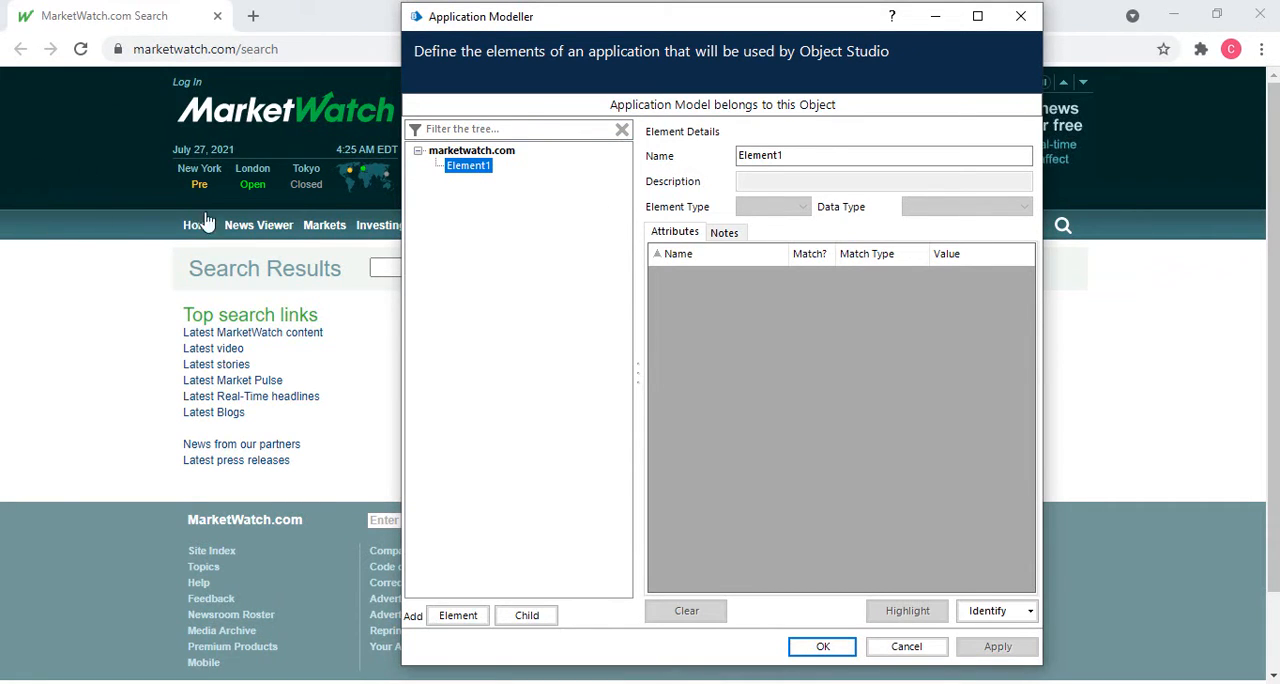
Step: Edit Element1's details in the marketwatch.com application model
left_click(990, 610)
type("Search Button")
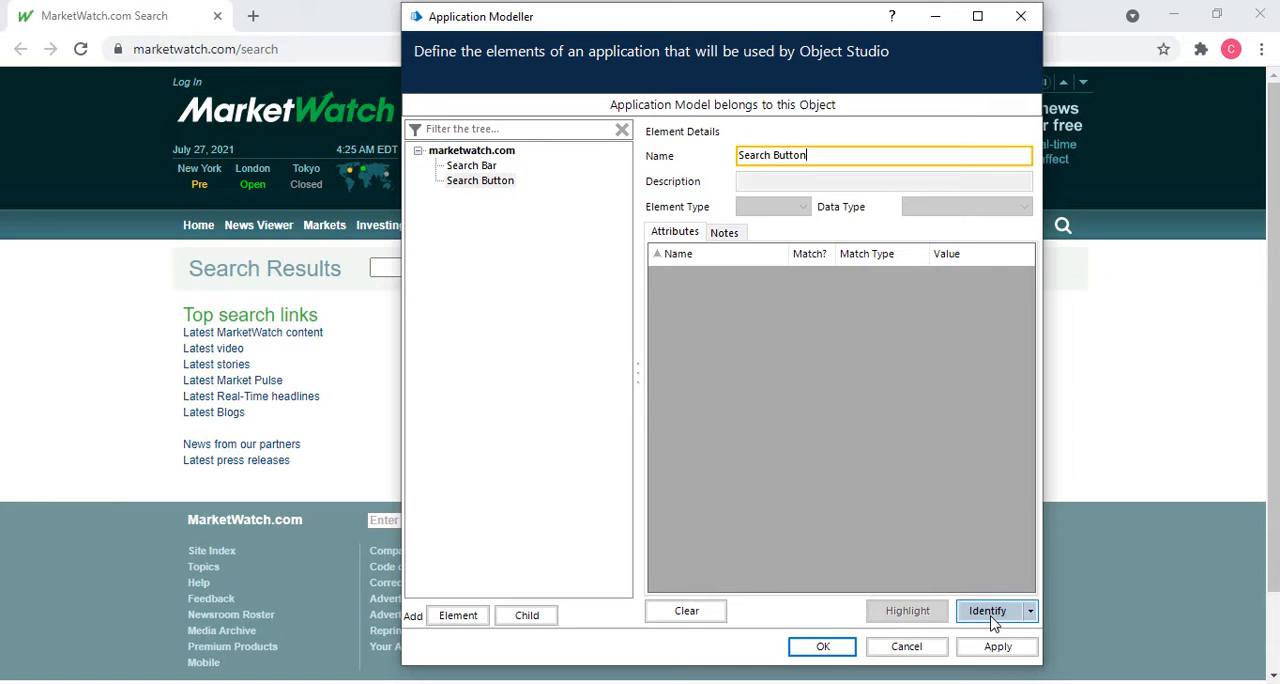
Step: Identify the Search Button element on the MarketWatch page
left_click(988, 610)
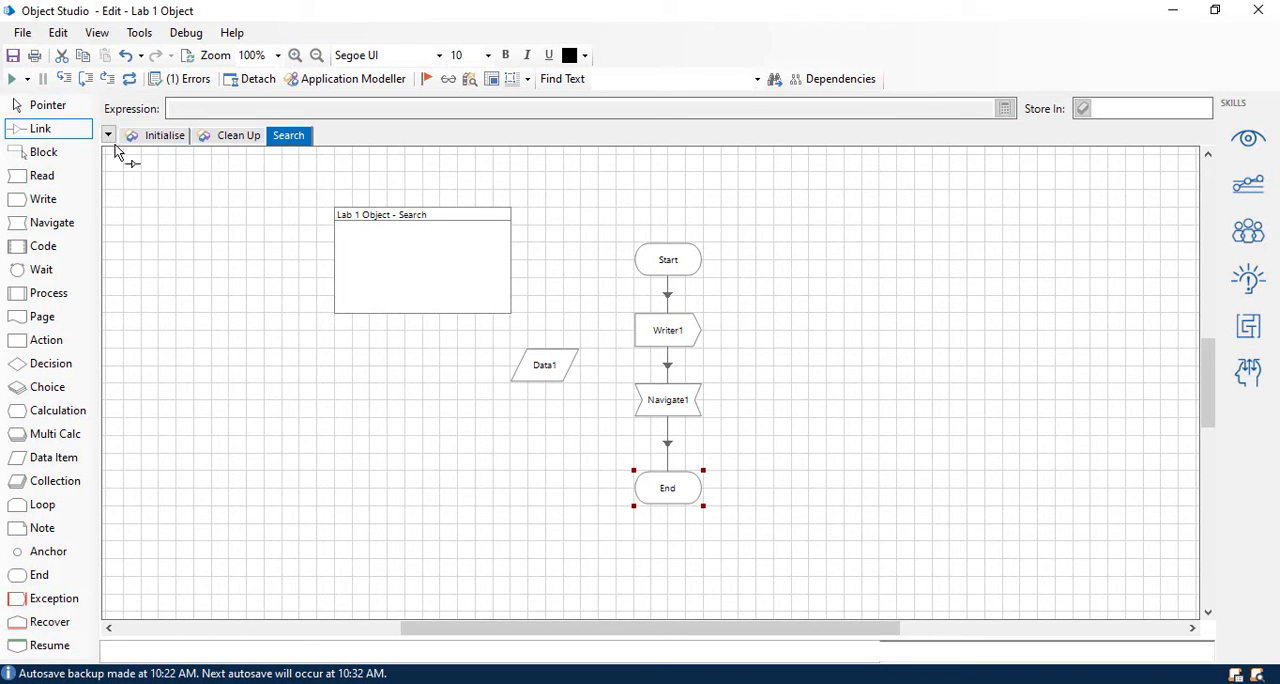
Step: Finish linking Start → Write1 → Navigate1 → End and edit the Write1 stage's properties
left_click(40, 128)
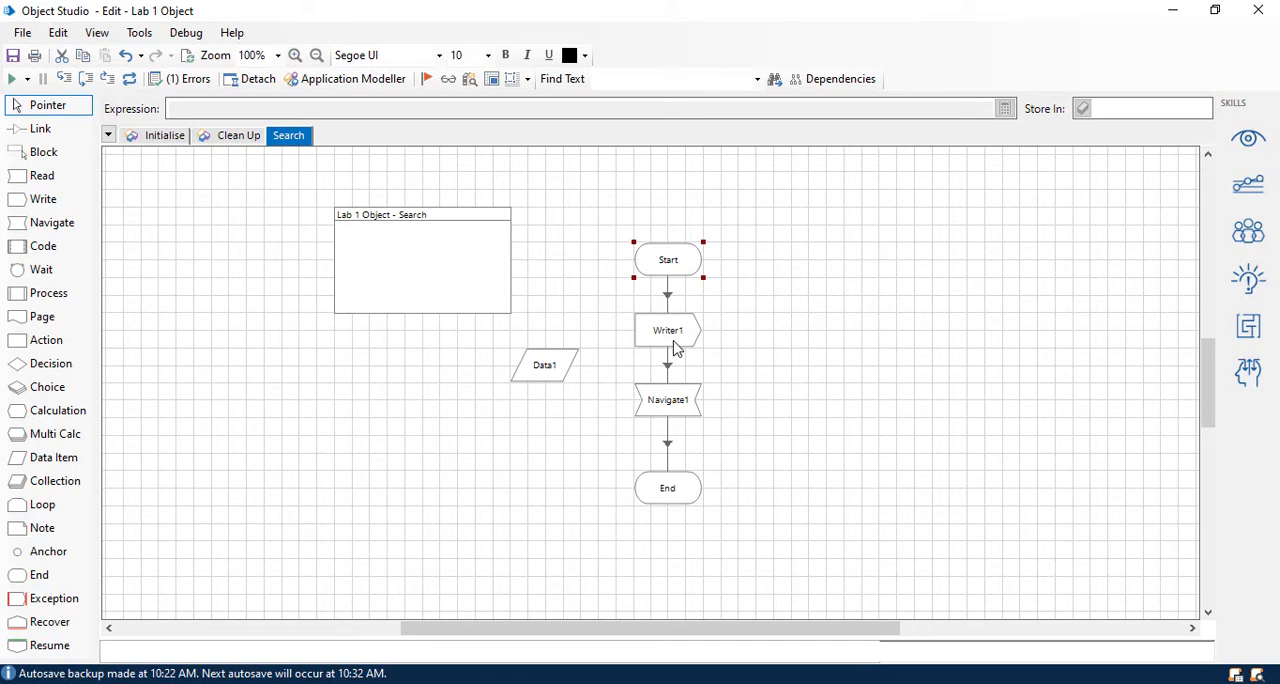
double_click(668, 330)
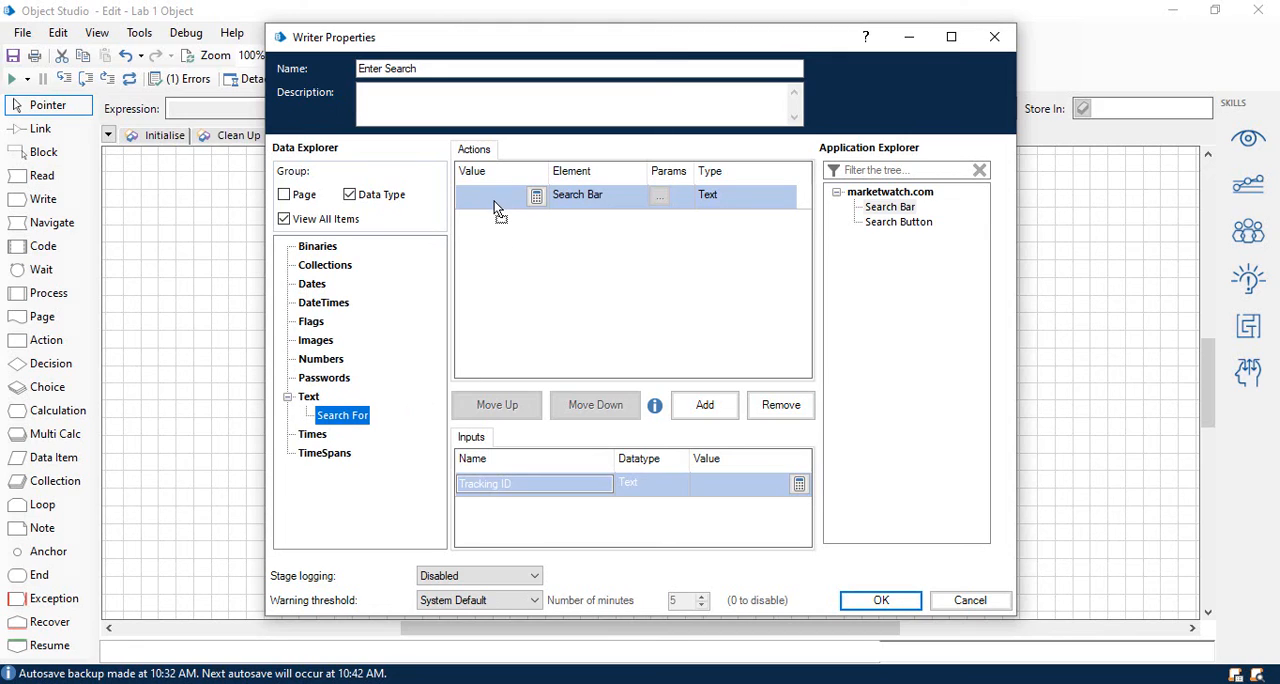
Step: Make Enter Search write the Search For value into the Search Bar element
left_click(880, 600)
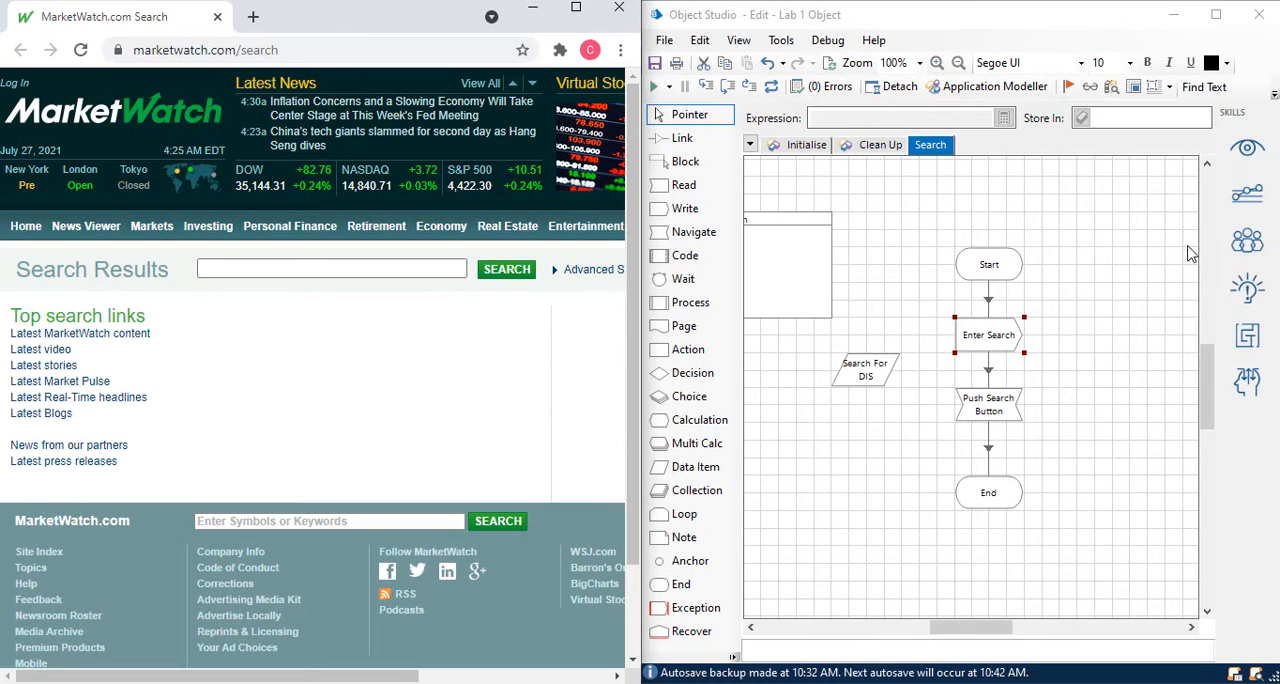
Step: Run the Search page so MarketWatch returns DIS results for Walt Disney Co
left_click(656, 86)
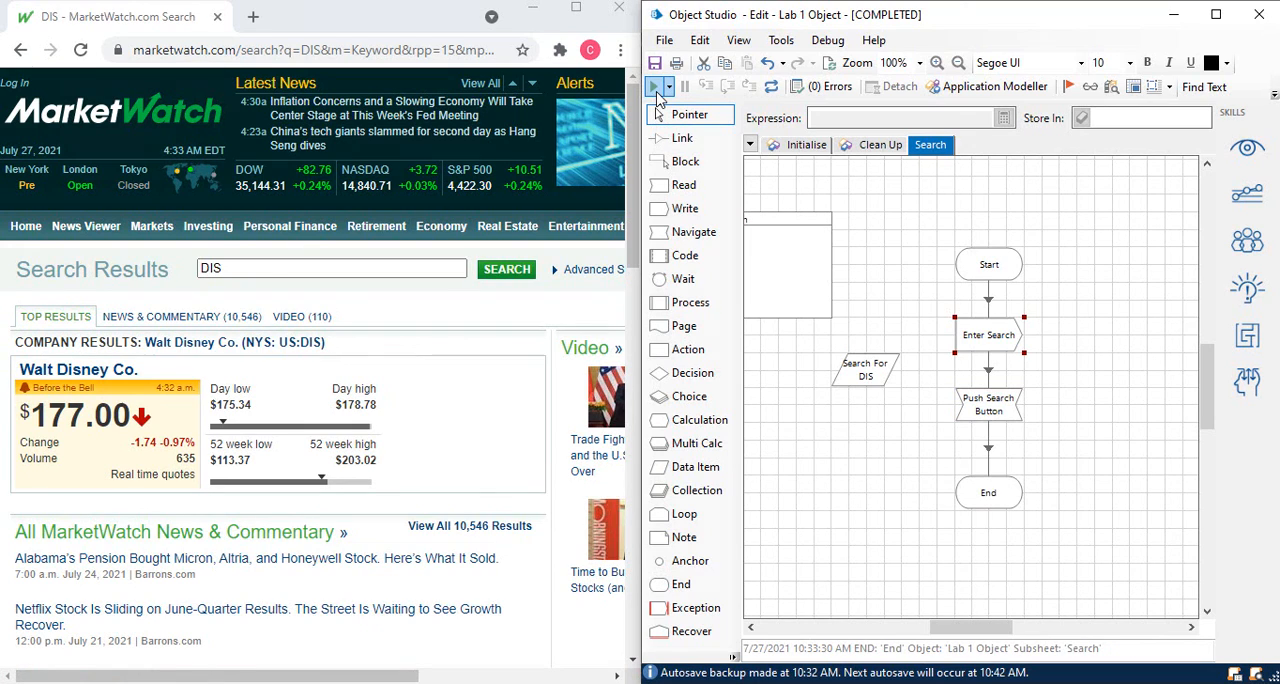